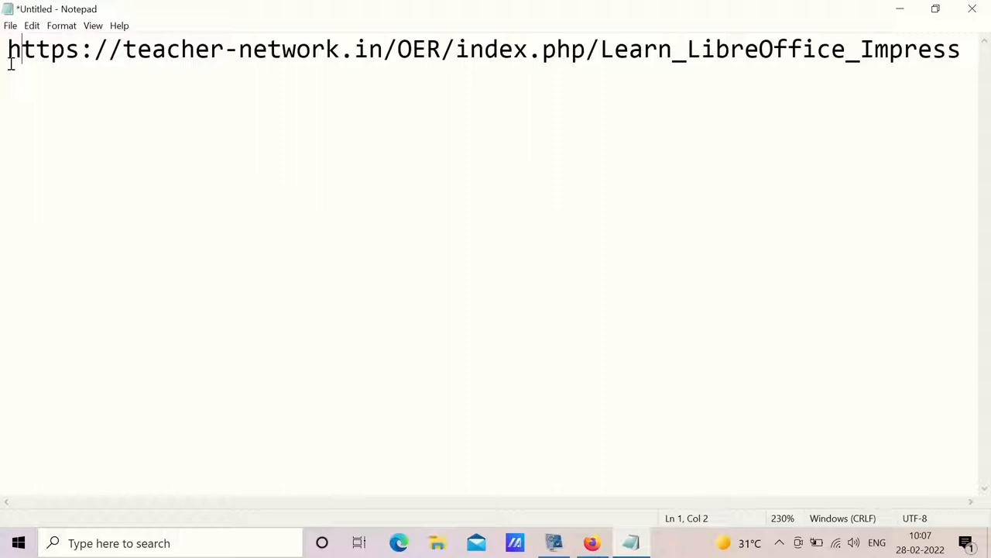
Copy the Learn LibreOffice Impress page address from Notepad.
{"action": "left_click_drag", "start_coordinate": [12, 48], "coordinate": [902, 48]}
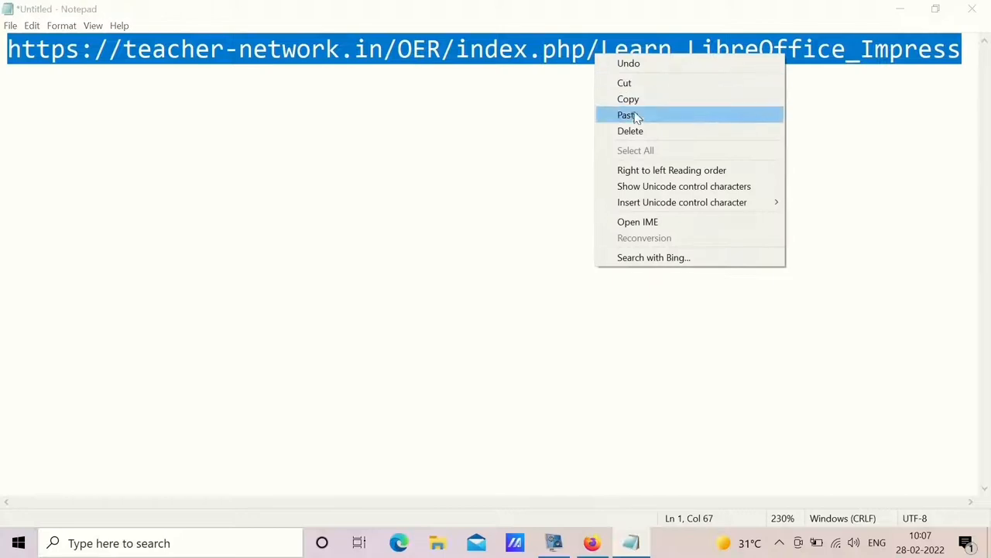
{"action": "left_click", "coordinate": [629, 115]}
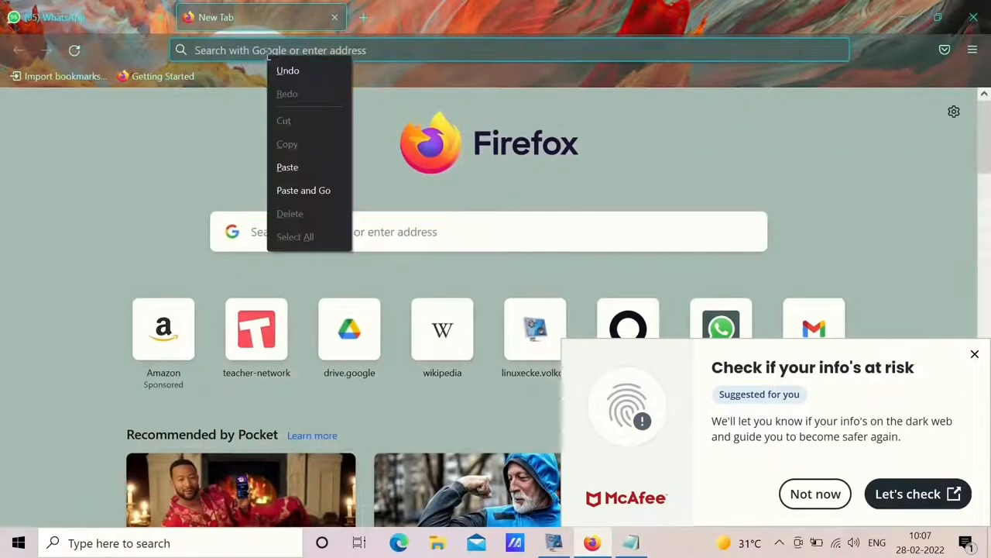
Load the copied address in Firefox and jump to the 1.3.2 For Windows section.
{"action": "left_click", "coordinate": [287, 167]}
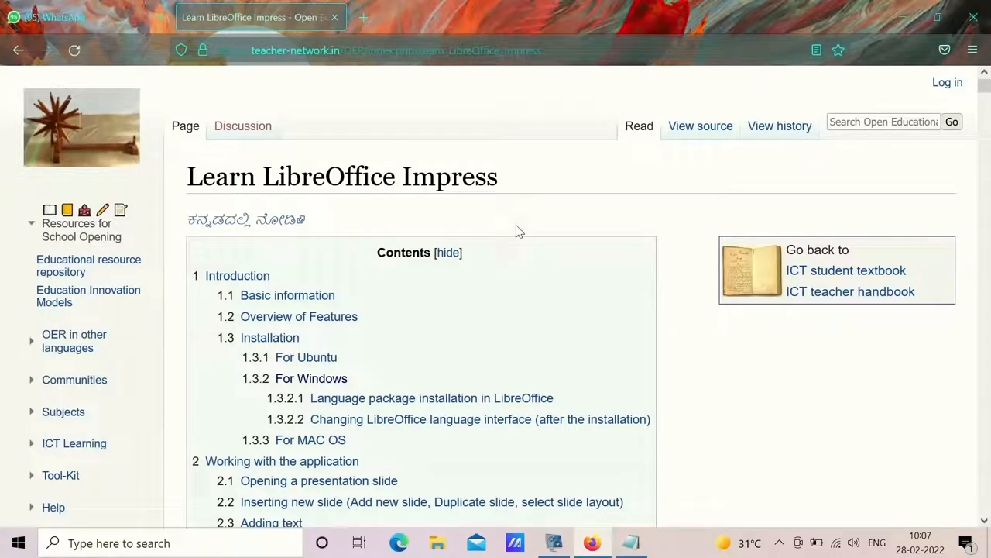
{"action": "mouse_move", "coordinate": [310, 378]}
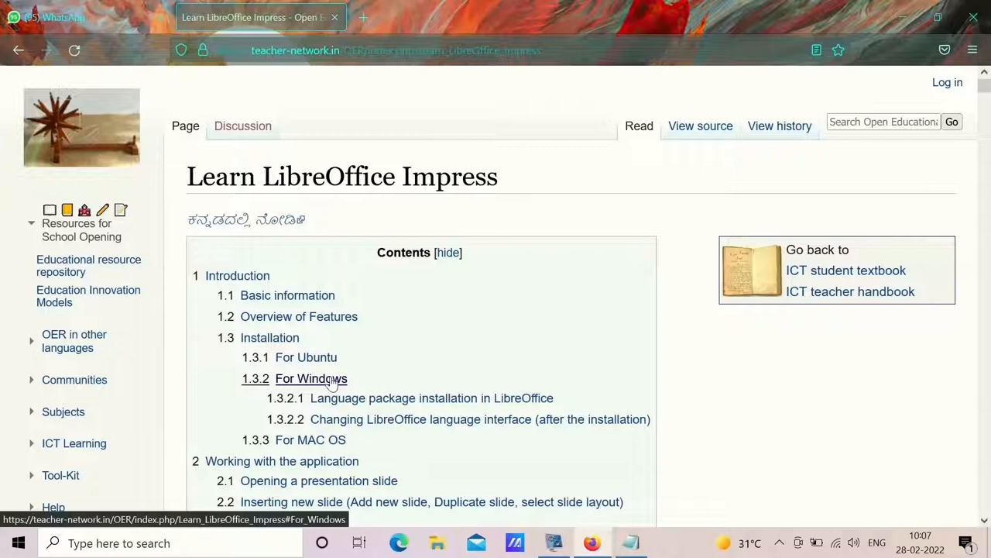
{"action": "left_click", "coordinate": [311, 378]}
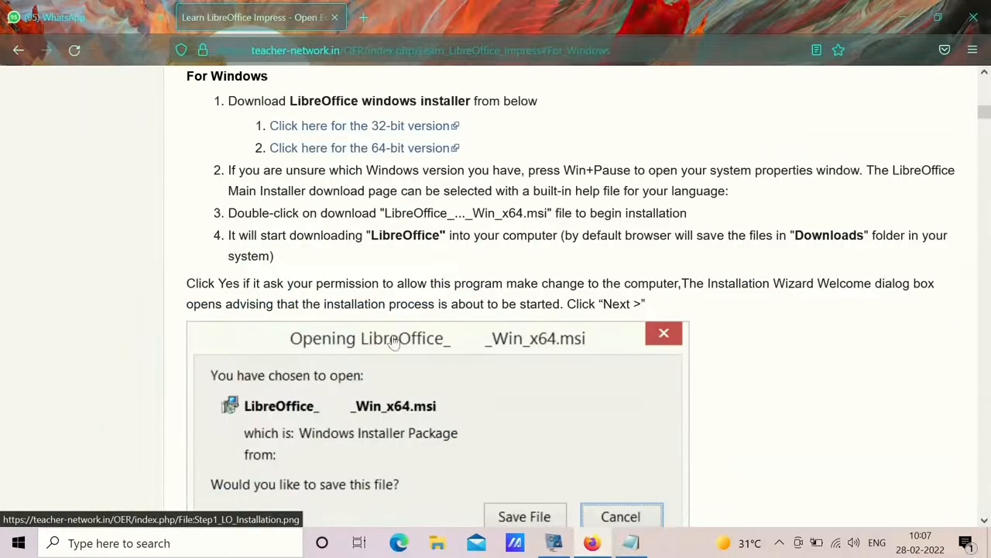
{"action": "scroll", "scroll_direction": "down", "scroll_amount": 3}
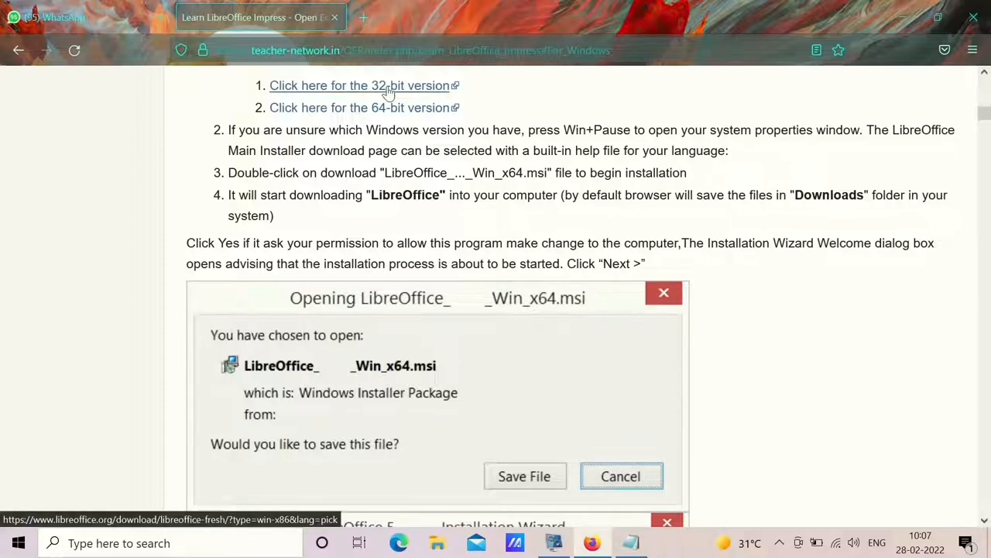
{"action": "mouse_move", "coordinate": [398, 107]}
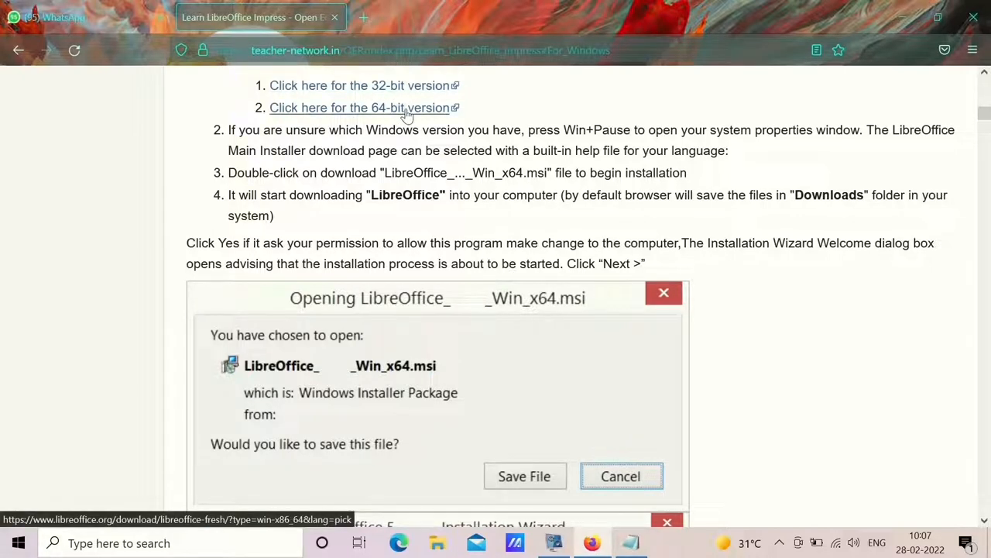
{"action": "mouse_move", "coordinate": [151, 542]}
{"action": "type", "text": "this"}
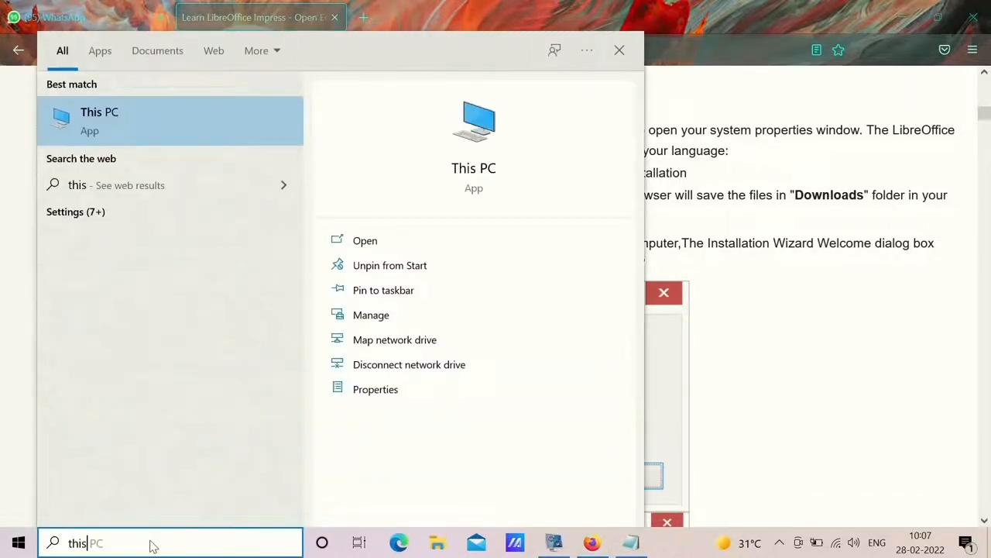
{"action": "mouse_move", "coordinate": [376, 389]}
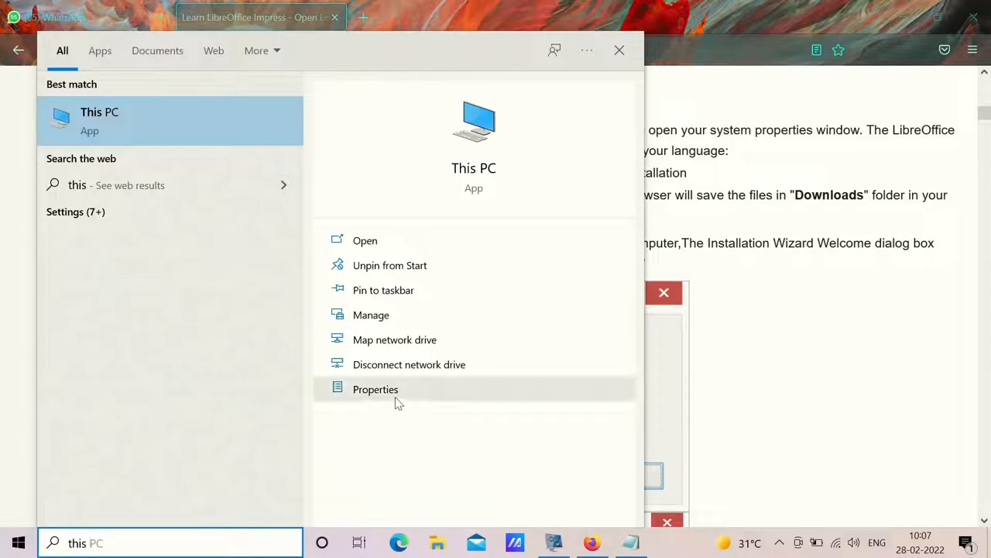
Show This PC's Properties to check the installed Windows version.
{"action": "left_click", "coordinate": [375, 389]}
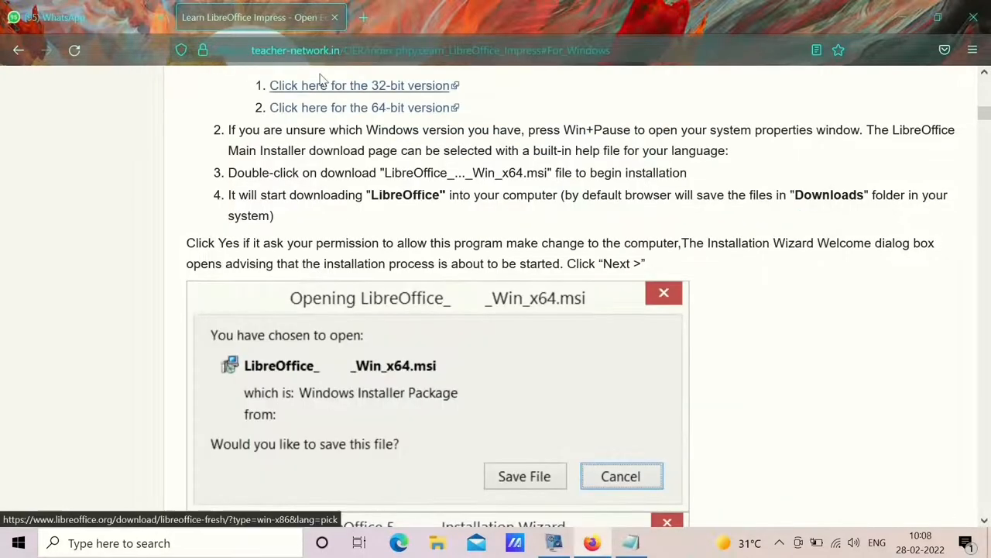
{"action": "mouse_move", "coordinate": [343, 108]}
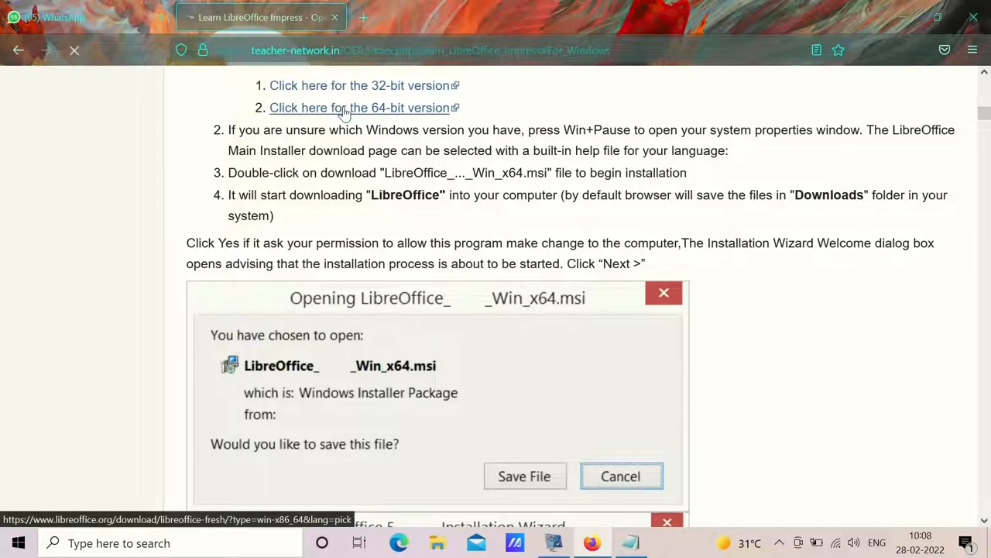
Download the LibreOffice 7.2.5 64-bit Windows installer and show the downloads list.
{"action": "left_click", "coordinate": [360, 108]}
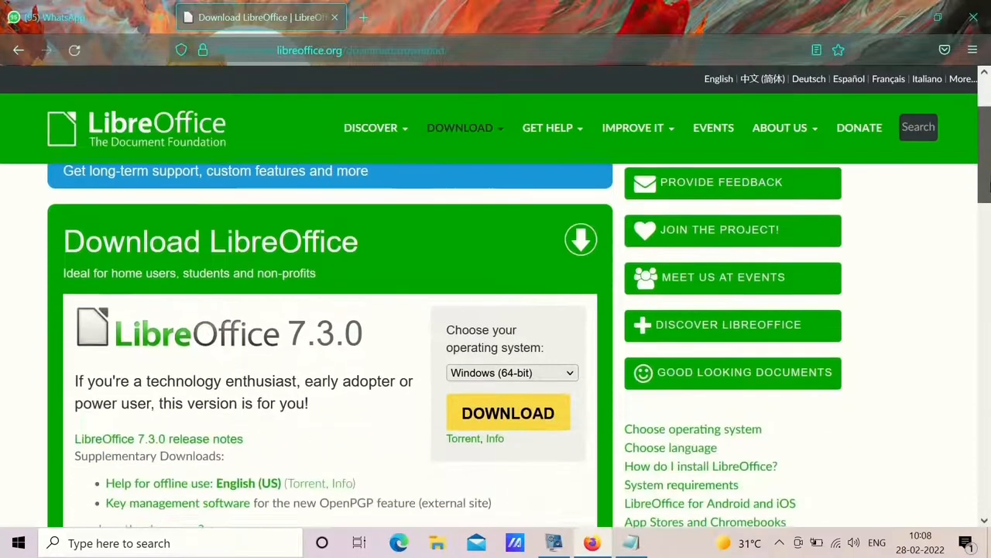
{"action": "scroll", "scroll_direction": "down", "scroll_amount": 3}
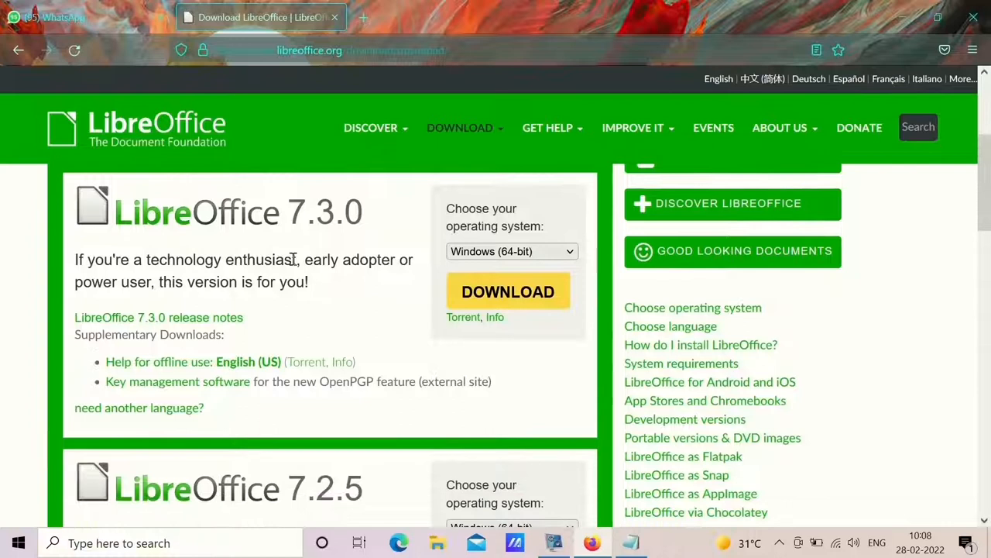
{"action": "mouse_move", "coordinate": [302, 225]}
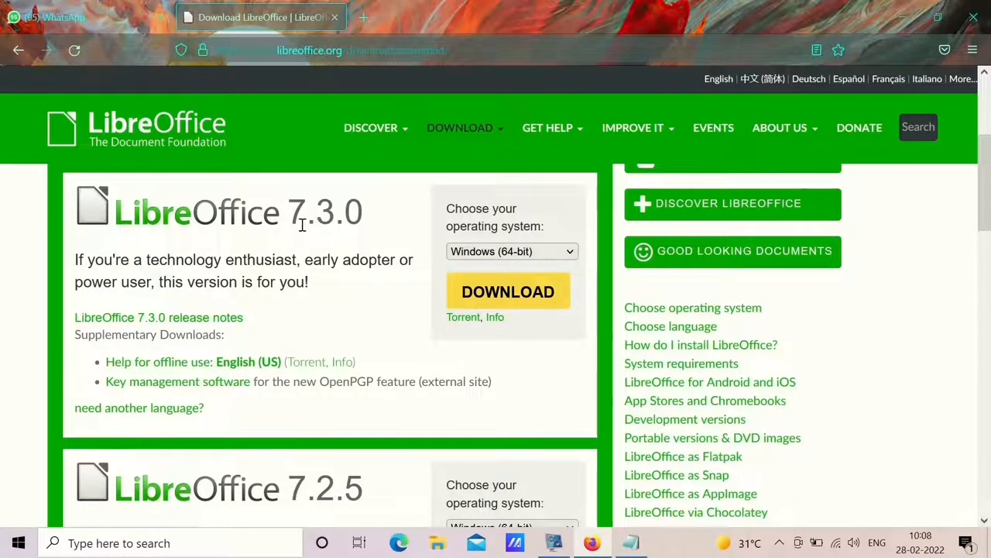
{"action": "mouse_move", "coordinate": [353, 232]}
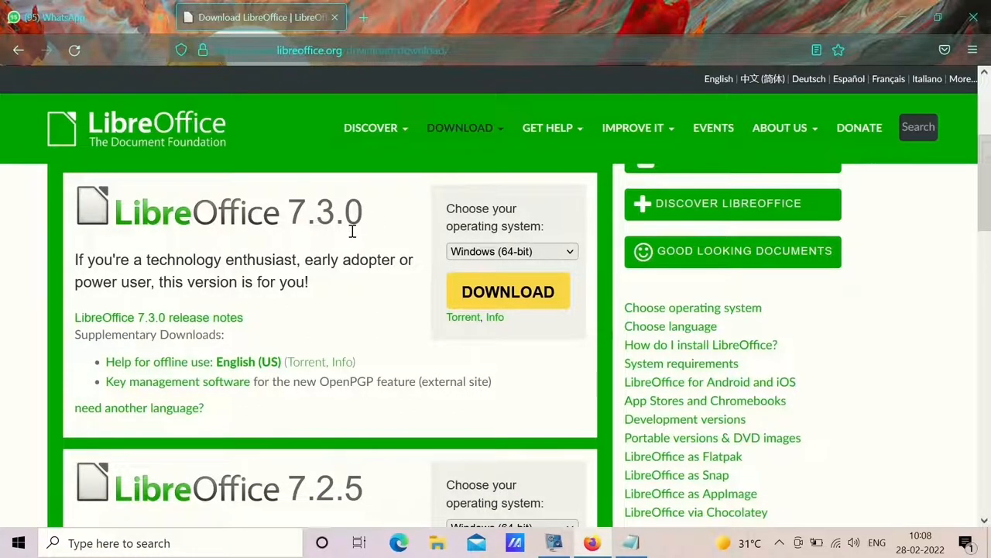
{"action": "left_click", "coordinate": [944, 50]}
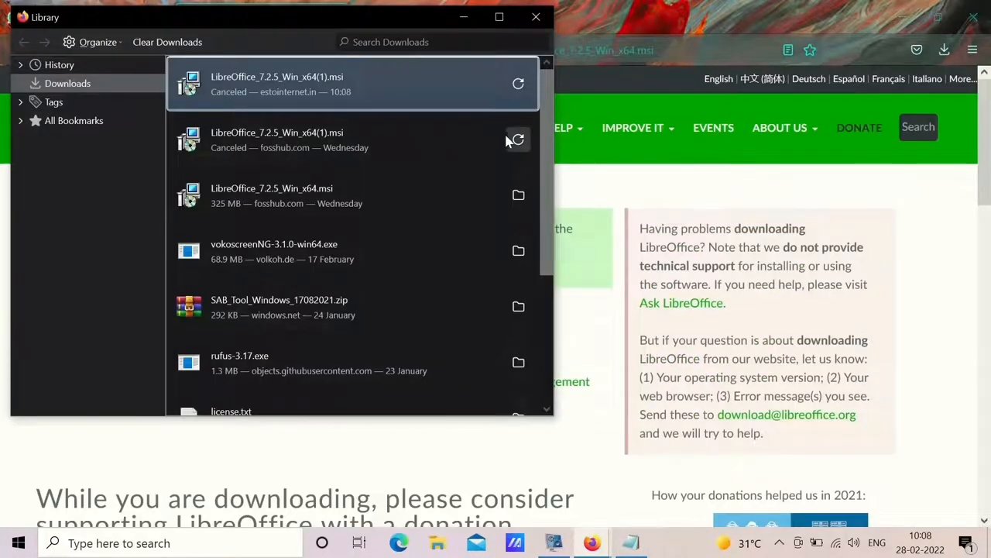
{"action": "mouse_move", "coordinate": [279, 203]}
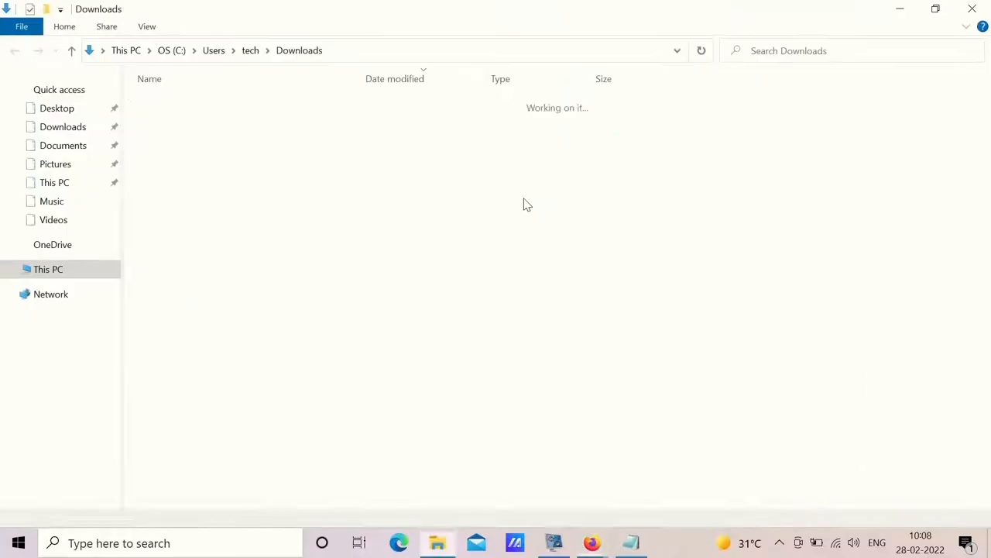
Start the LibreOffice_7.2.5_Win_x64 installer from the Downloads folder.
{"action": "left_click", "coordinate": [205, 122]}
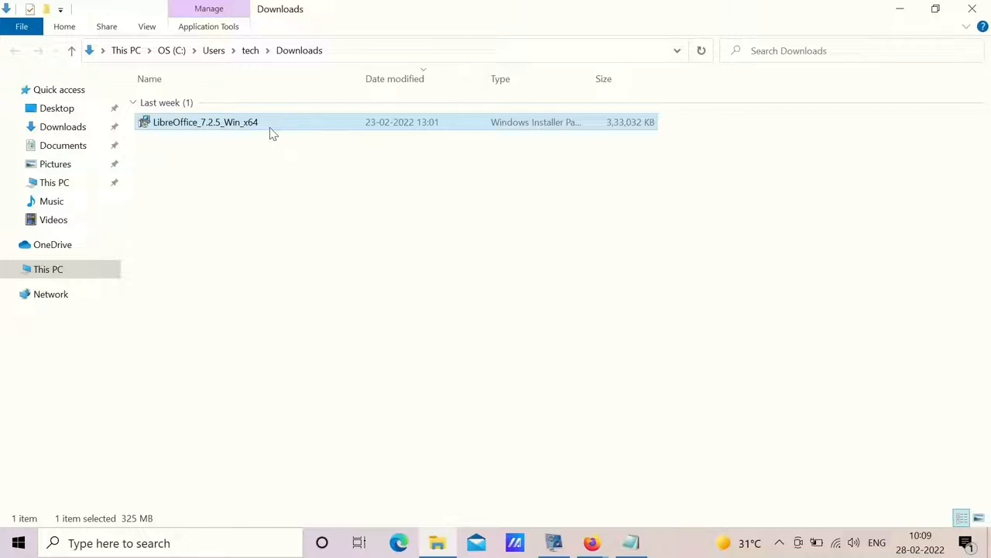
{"action": "double_click", "coordinate": [205, 121]}
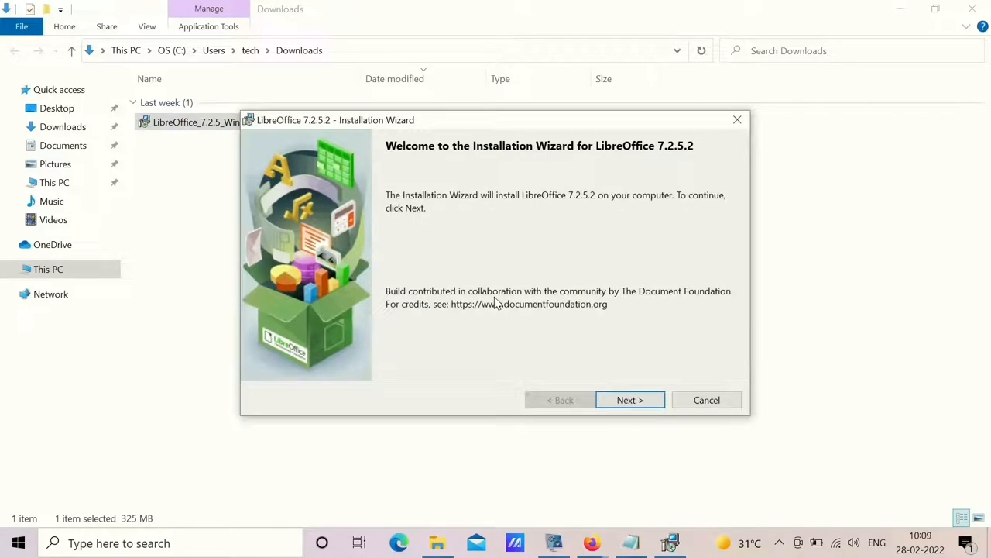
{"action": "mouse_move", "coordinate": [630, 399]}
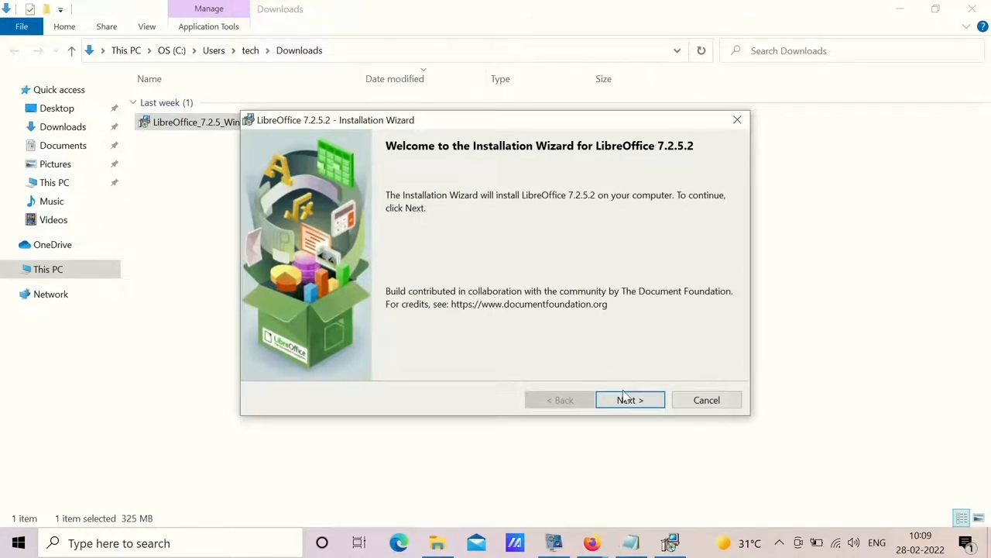
{"action": "mouse_move", "coordinate": [631, 400]}
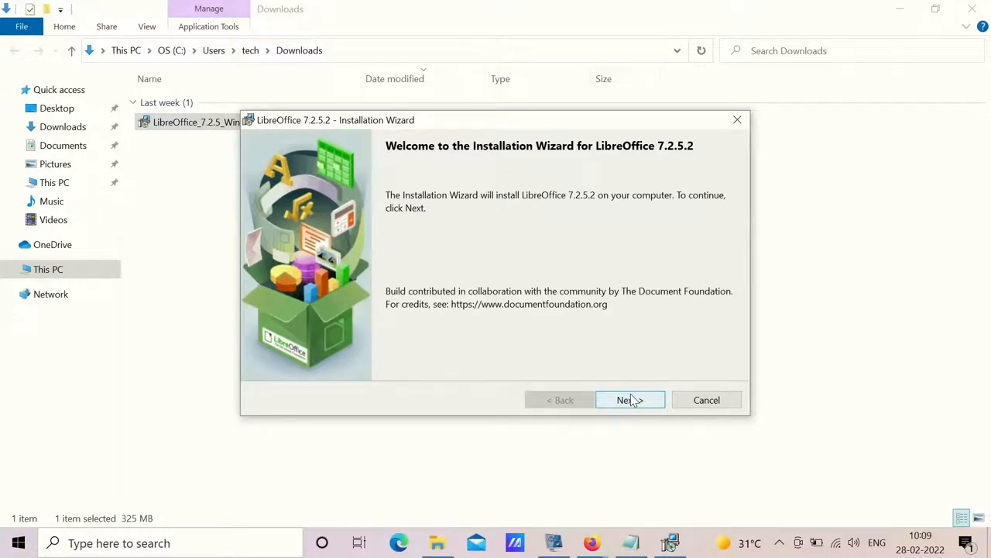
Install LibreOffice 7.2.5.2 with Typical setup and desktop shortcut, then finish the wizard.
{"action": "left_click", "coordinate": [631, 400]}
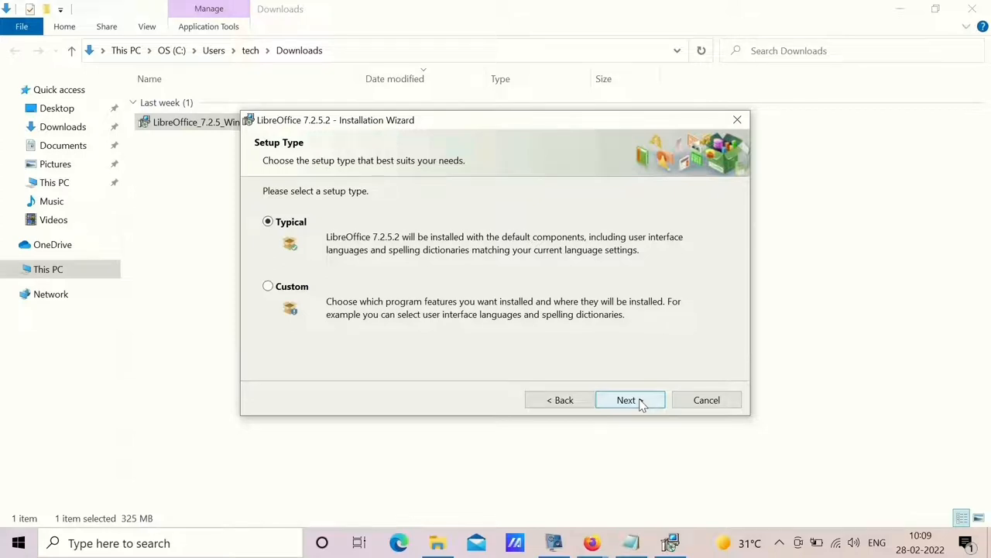
{"action": "left_click", "coordinate": [626, 399]}
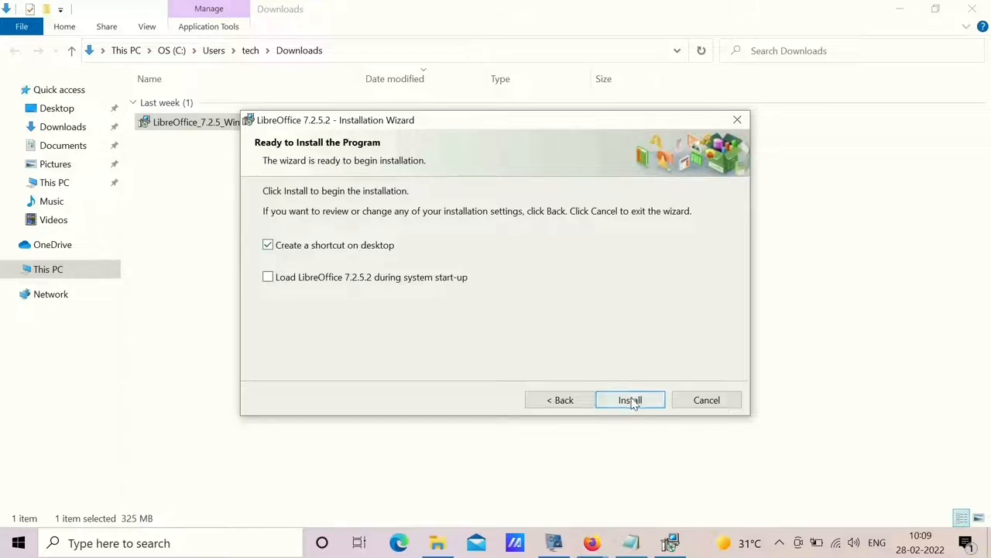
{"action": "left_click", "coordinate": [630, 400]}
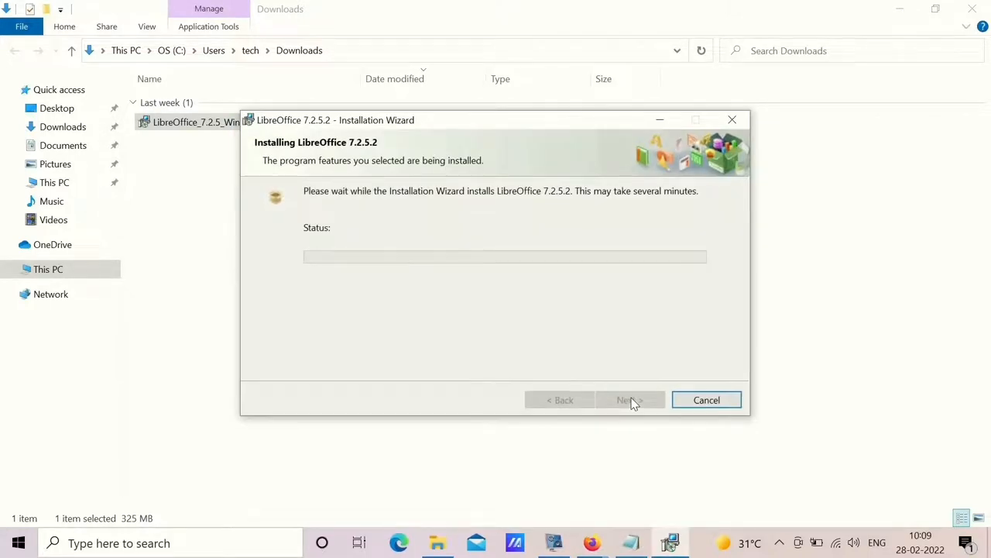
{"action": "mouse_move", "coordinate": [634, 400]}
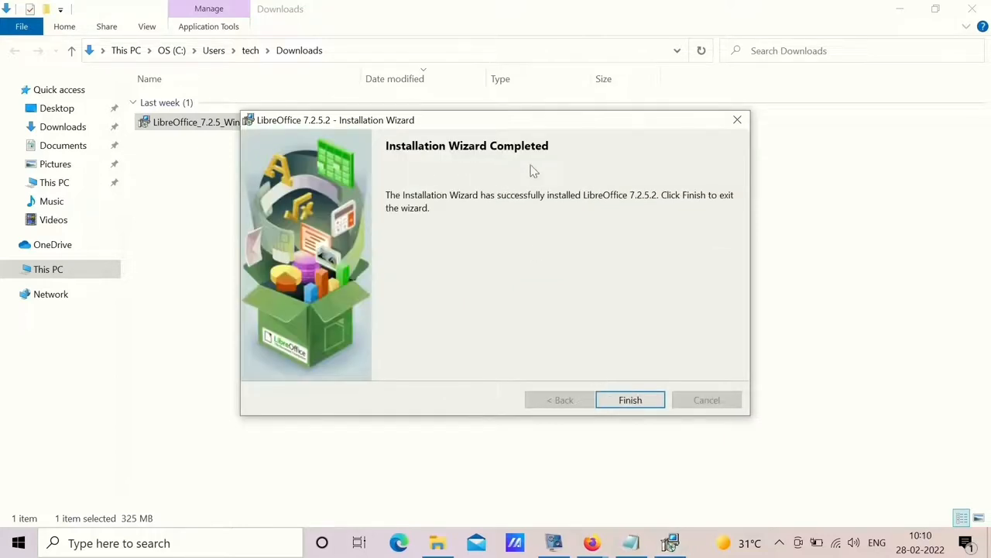
{"action": "left_click", "coordinate": [630, 399]}
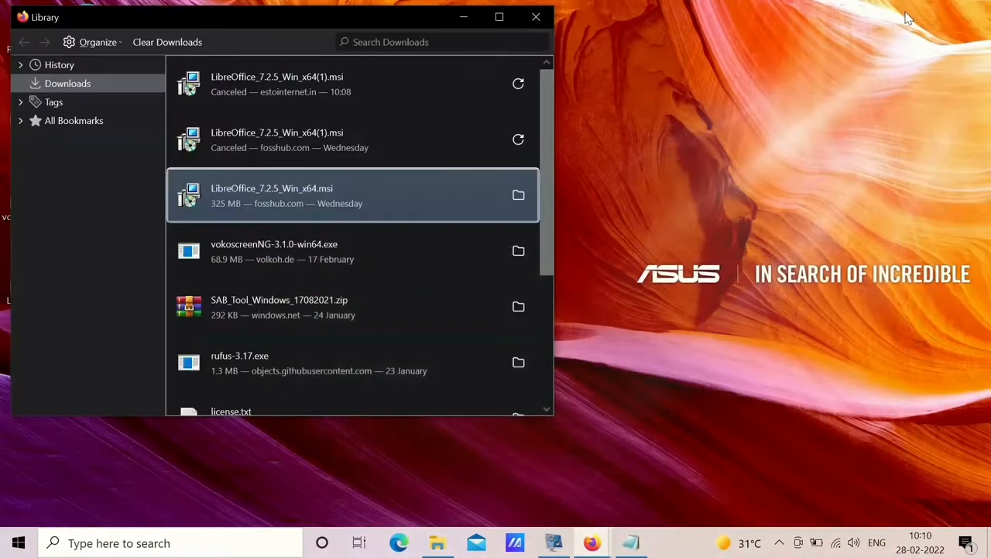
Minimize the Firefox Library and launch LibreOffice 7.2 from its desktop shortcut.
{"action": "left_click", "coordinate": [535, 16]}
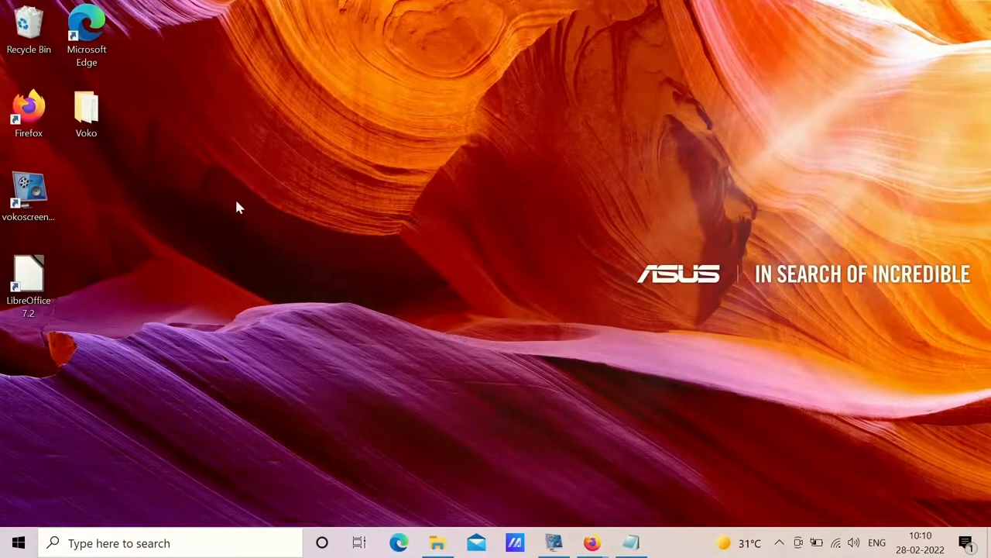
{"action": "left_click", "coordinate": [29, 283]}
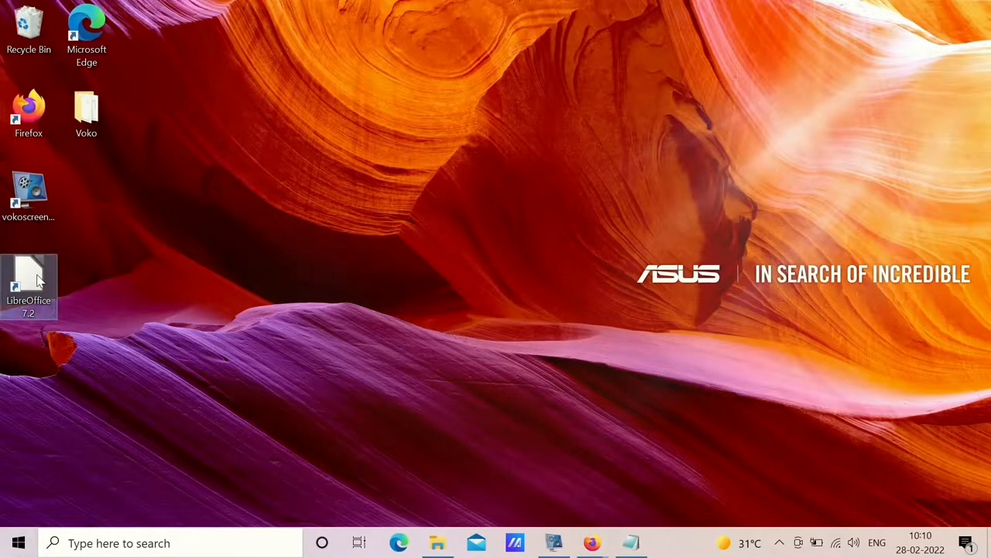
{"action": "right_click", "coordinate": [28, 287]}
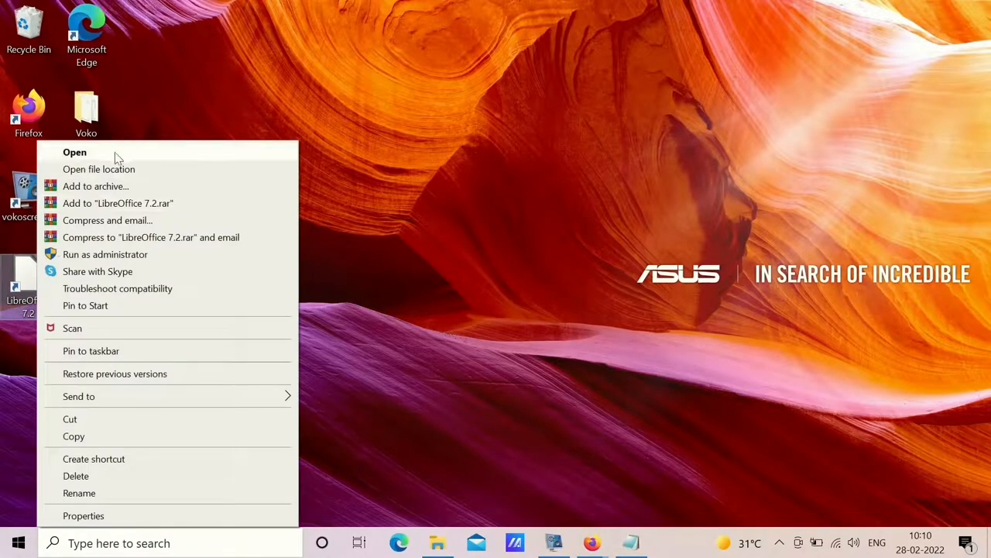
{"action": "left_click", "coordinate": [75, 152]}
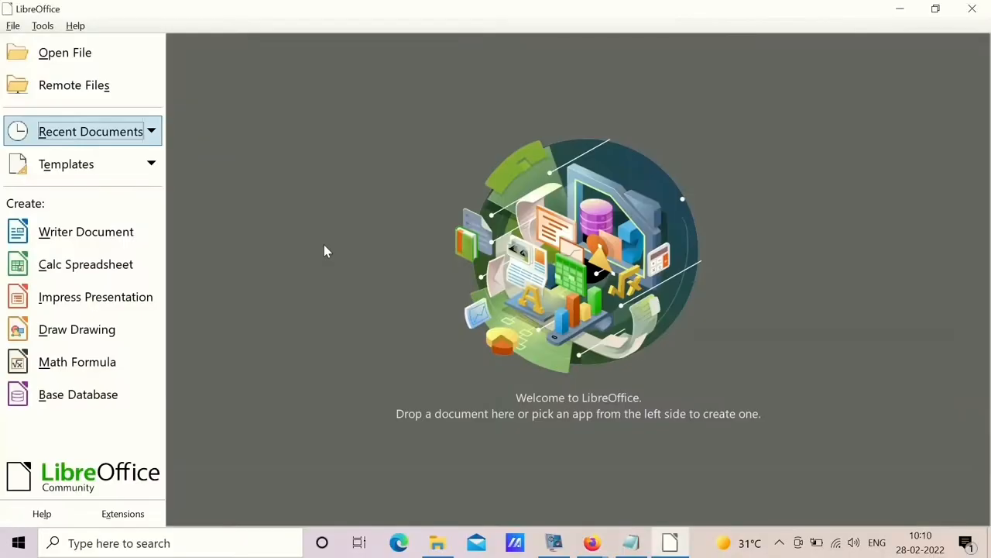
{"action": "mouse_move", "coordinate": [433, 224]}
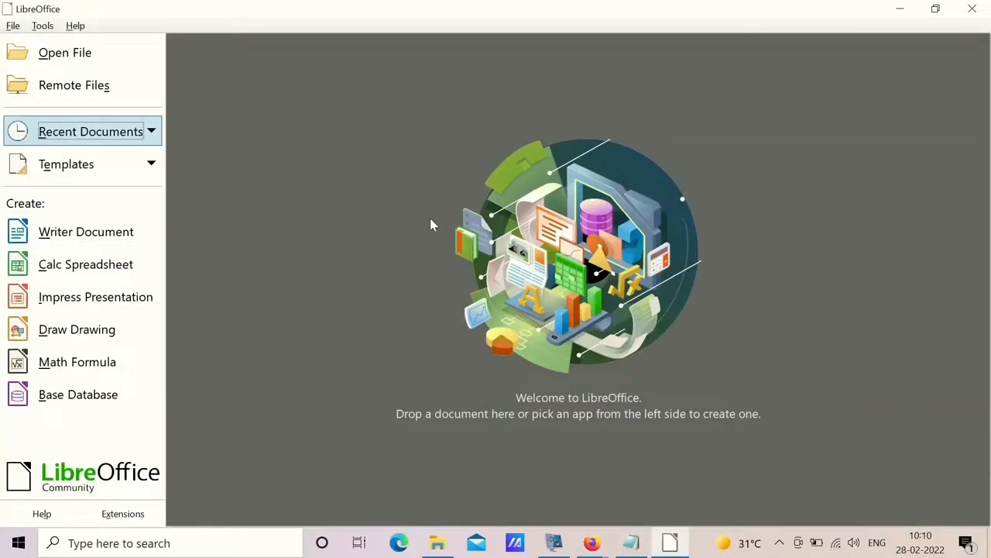
{"action": "mouse_move", "coordinate": [587, 408]}
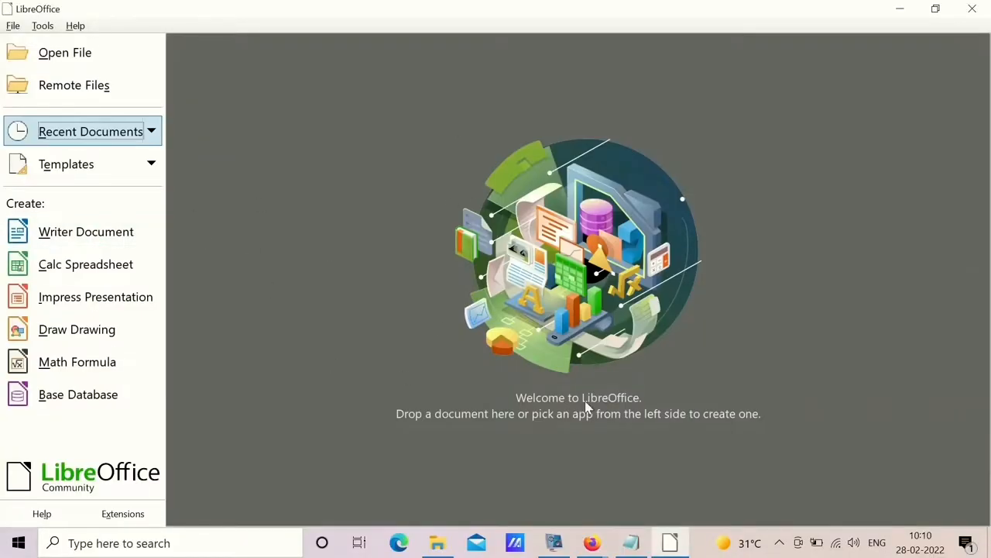
{"action": "mouse_move", "coordinate": [591, 542]}
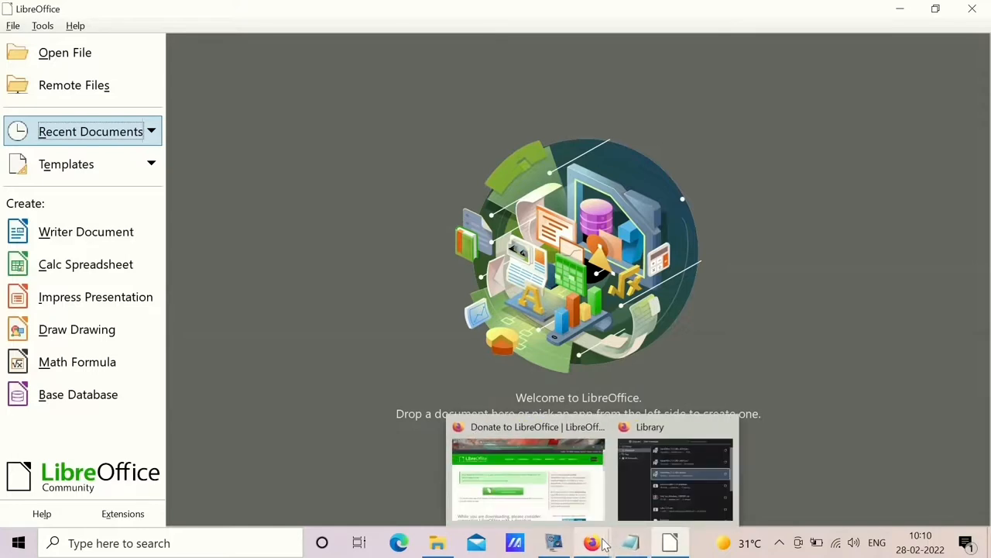